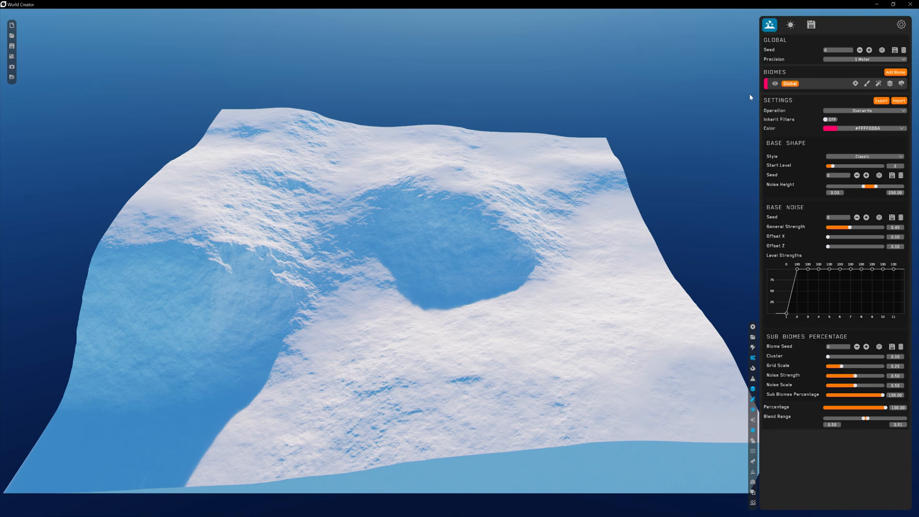
Try several random terrain seeds, then return to the original seed
left_click(869, 49)
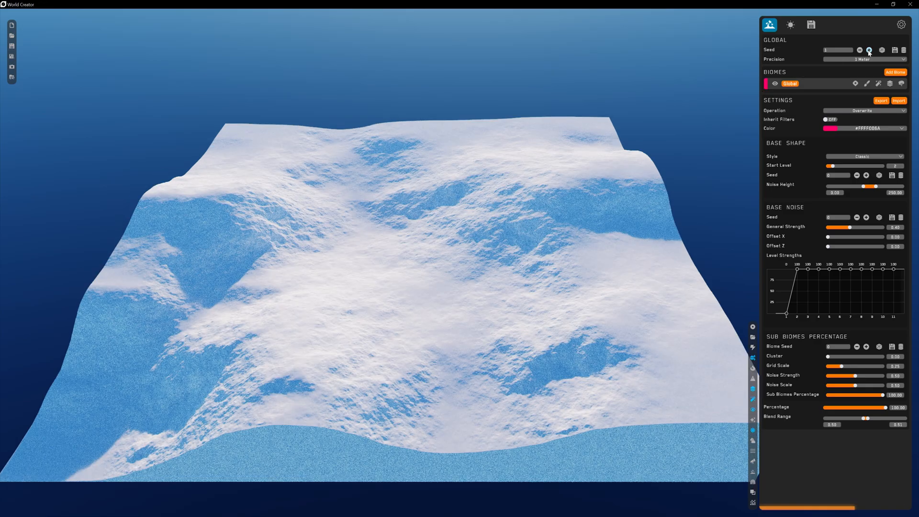
left_click(870, 50)
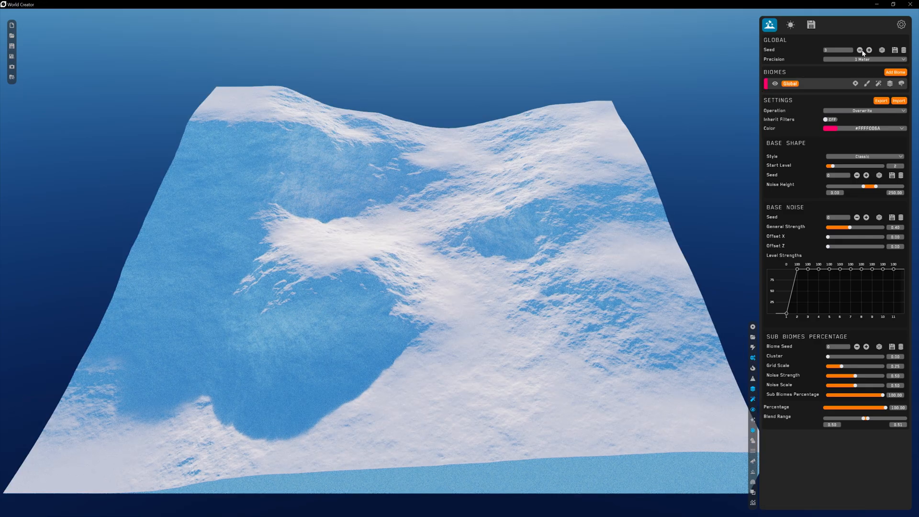
left_click(870, 50)
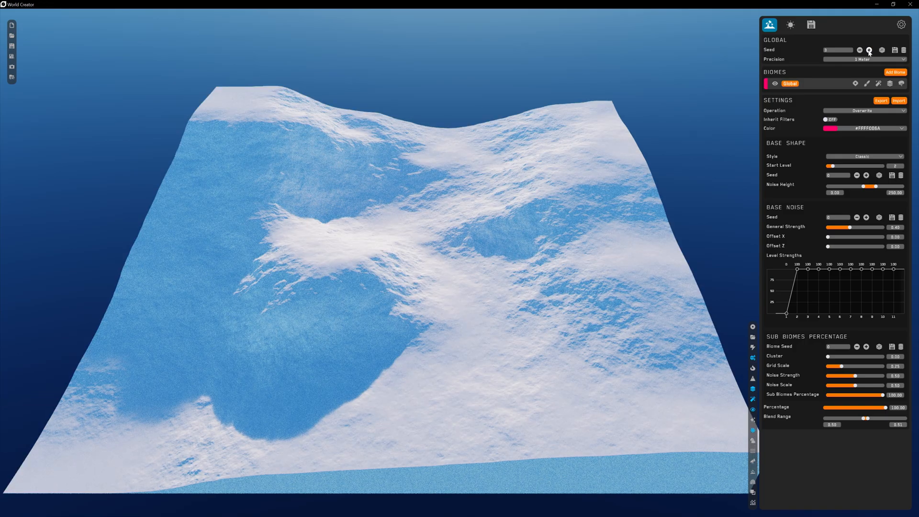
left_click(870, 49)
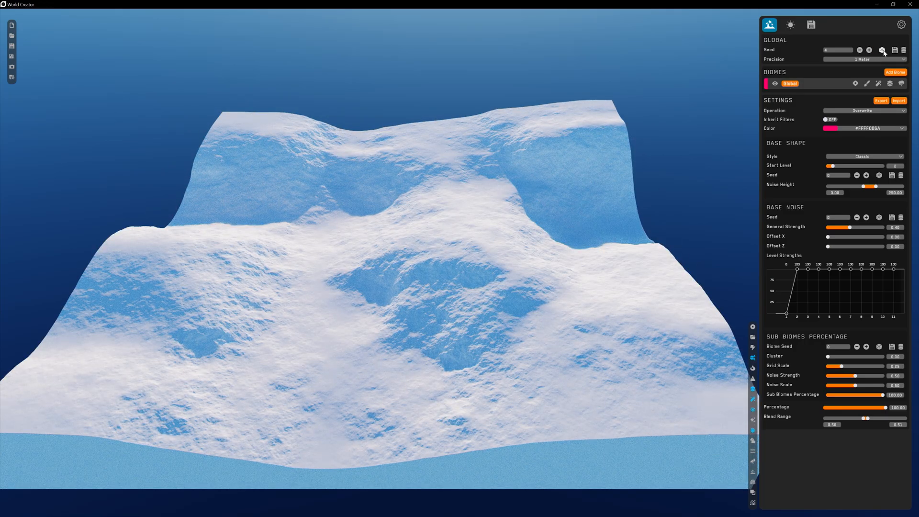
left_click(884, 50)
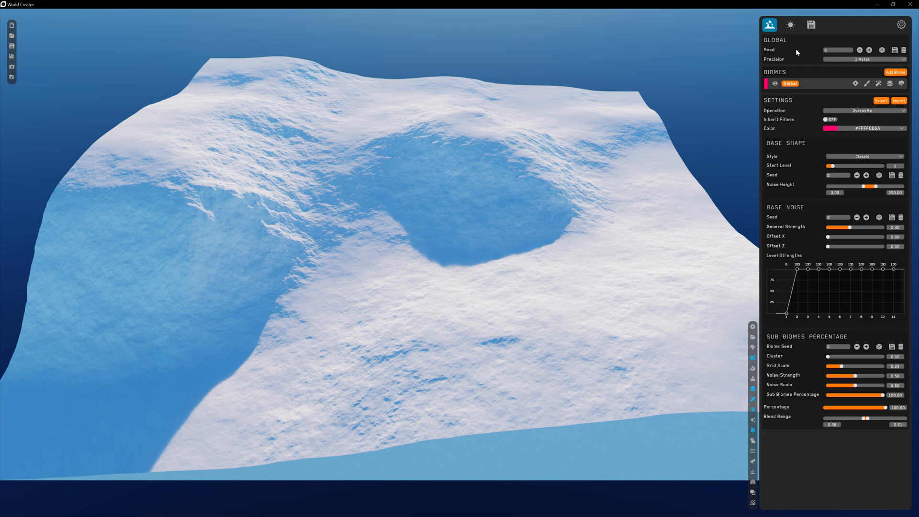
Set terrain precision to 1/2 Meter, then try another precision value
left_click(863, 58)
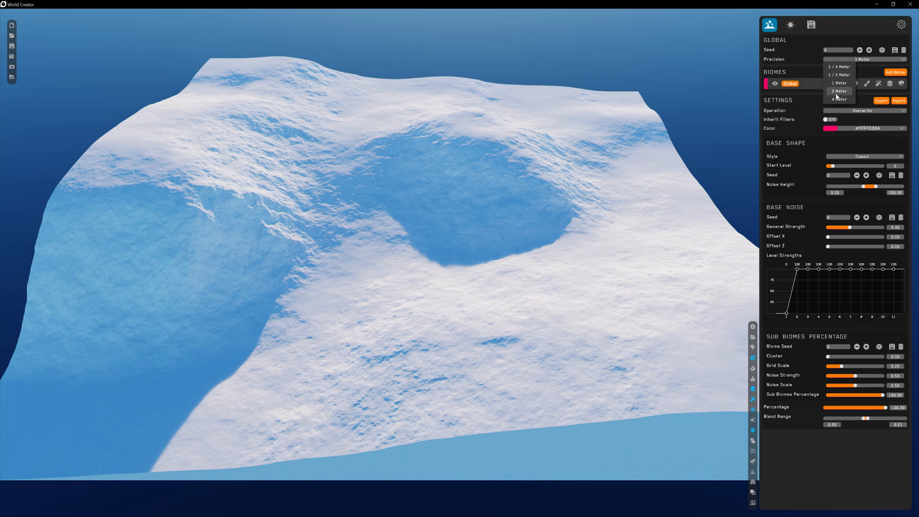
left_click(839, 75)
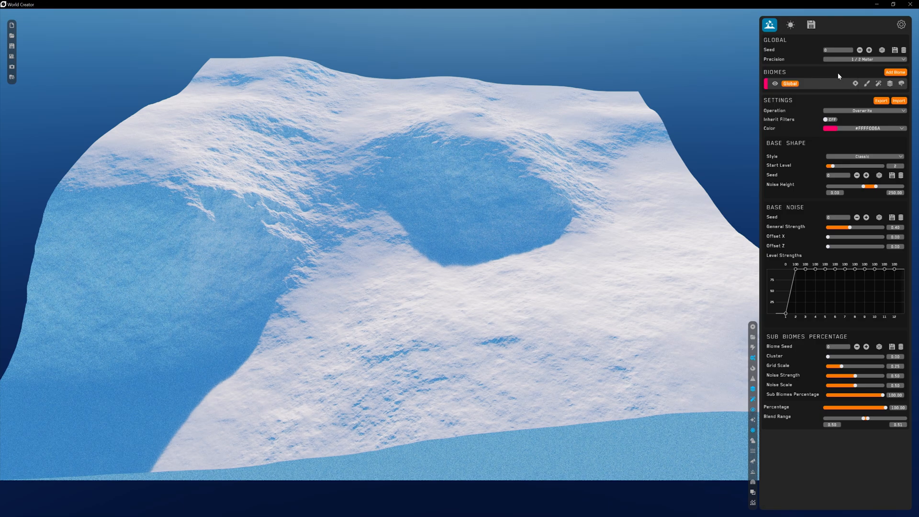
left_click(865, 58)
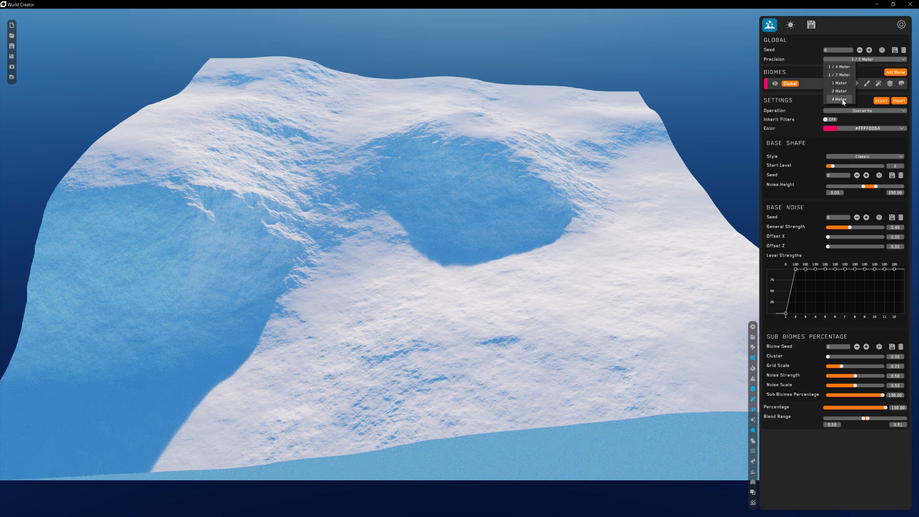
left_click(839, 99)
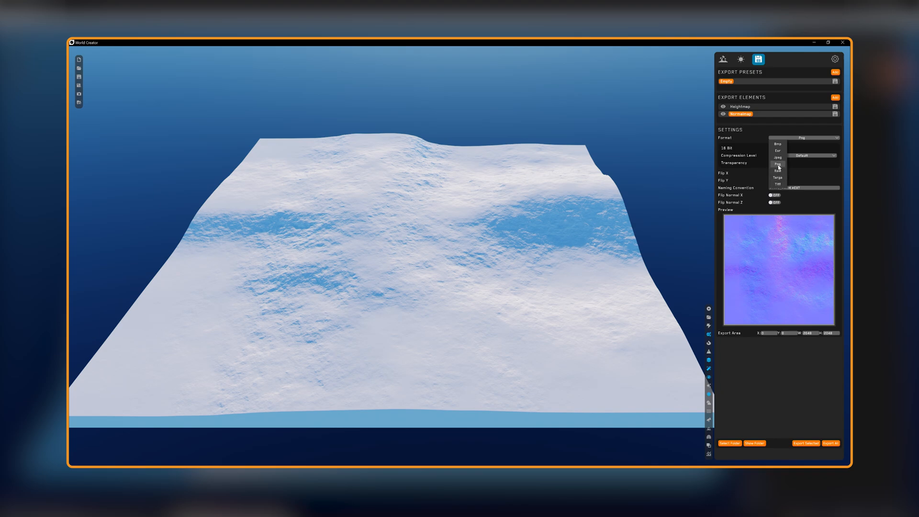
Choose an image format for the normal map export
left_click(778, 157)
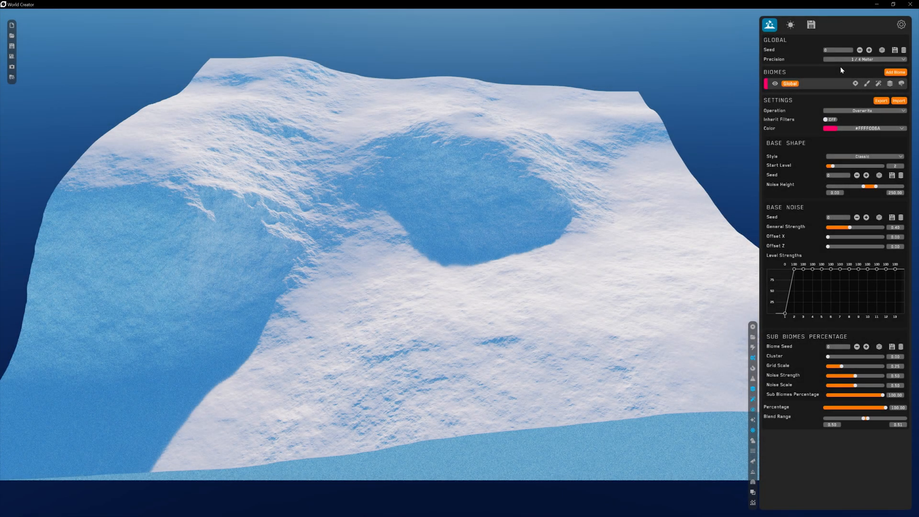
Return to the Terrain settings showing 1/4 Meter precision
left_click(791, 84)
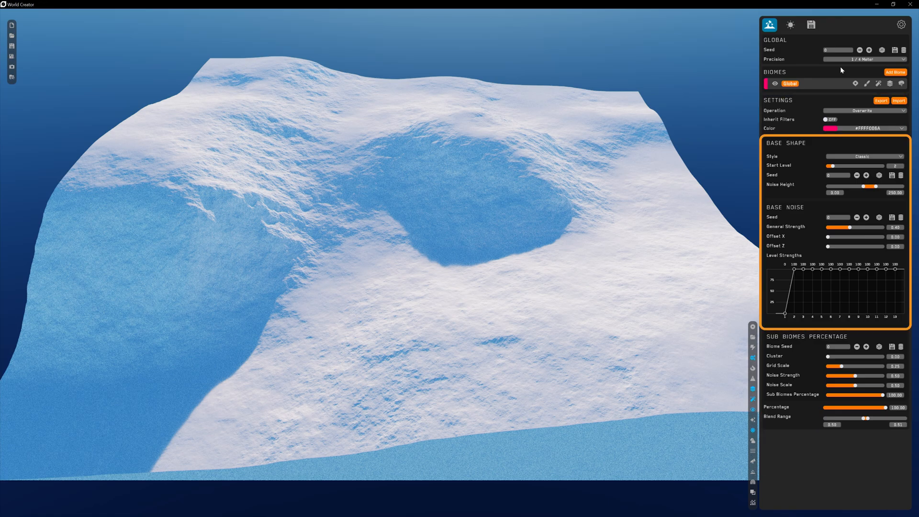
Set precision to 1 Meter, preview the SingleCrack base shape, then revert to Classic
left_click(864, 58)
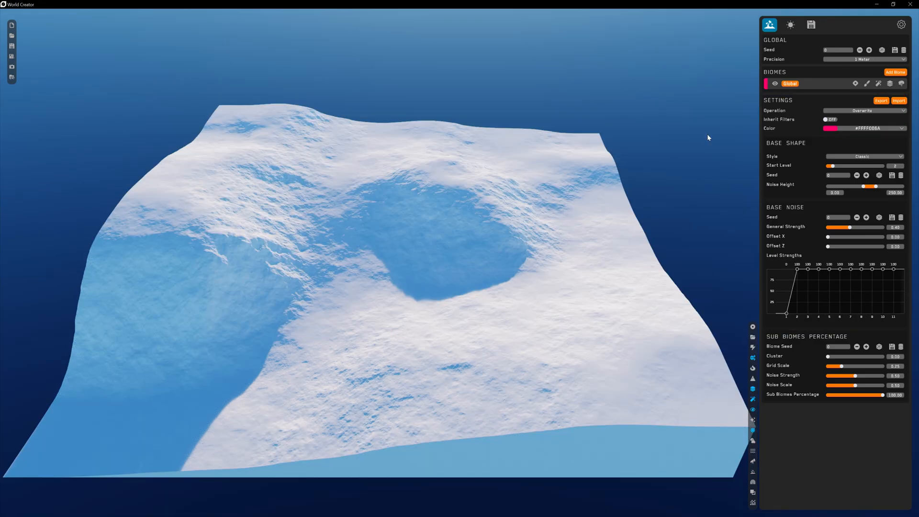
left_click(864, 156)
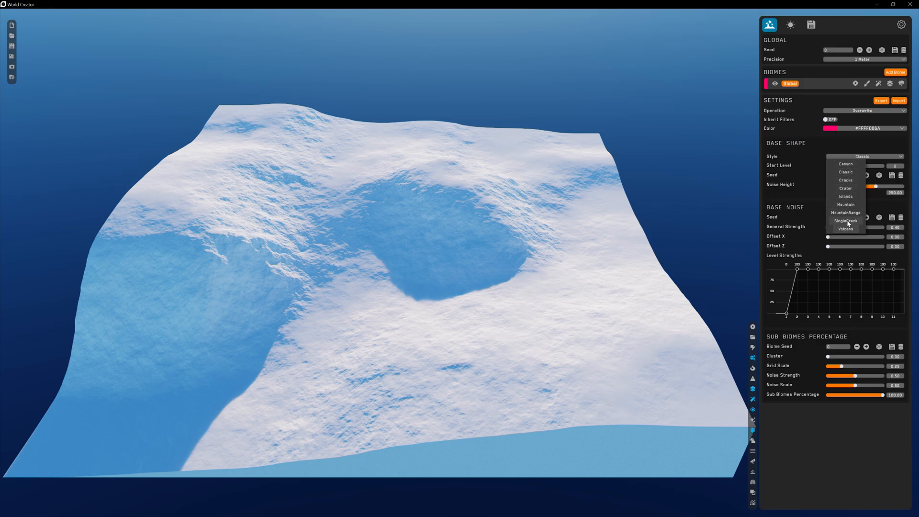
left_click(846, 220)
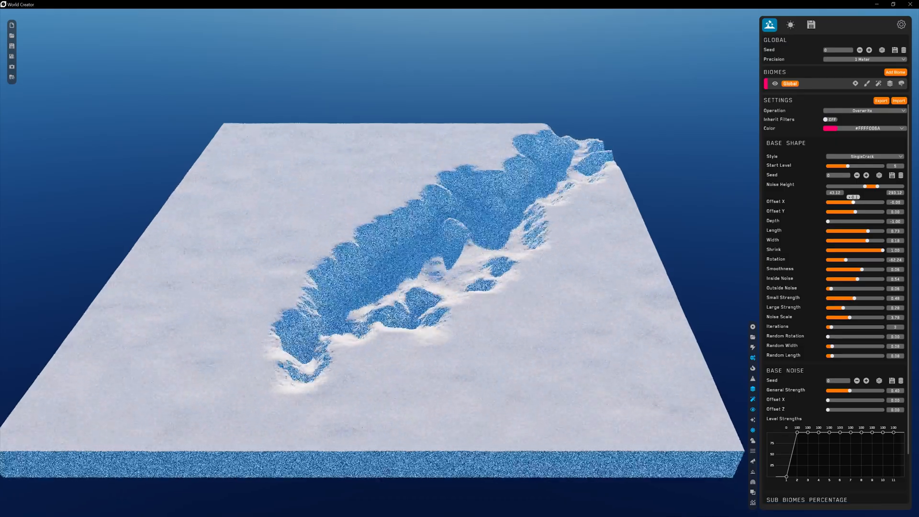
left_click(864, 156)
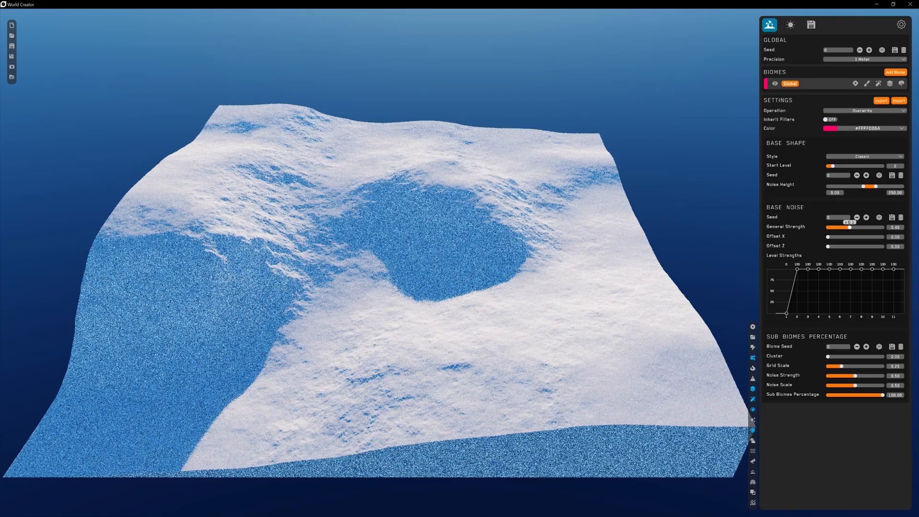
Set base noise strength to about 0.42 and offsets to roughly 0.33 X, 0.51 Z
left_click_drag(856, 228, 835, 227)
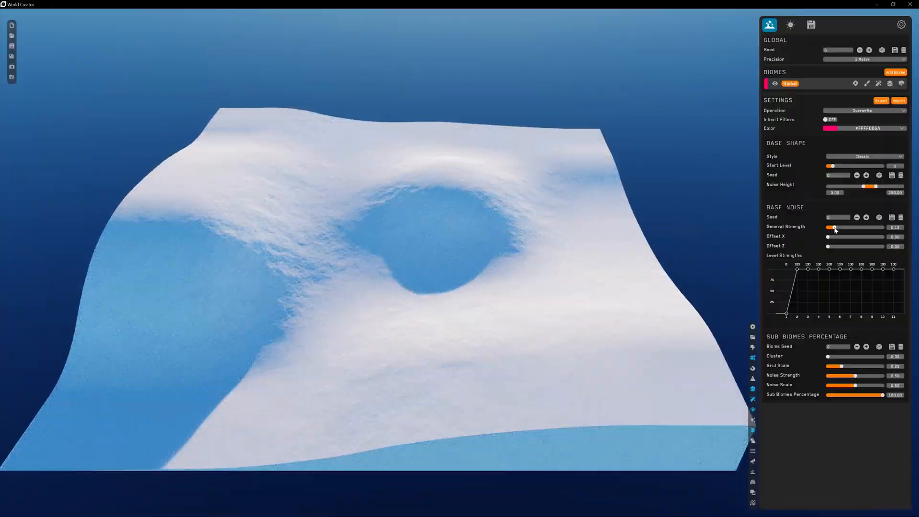
left_click_drag(834, 227, 874, 227)
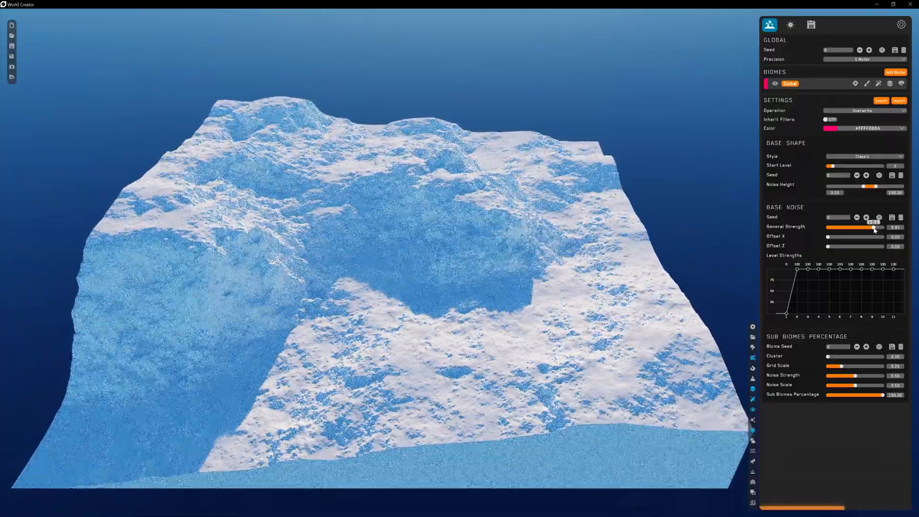
left_click_drag(874, 228, 855, 227)
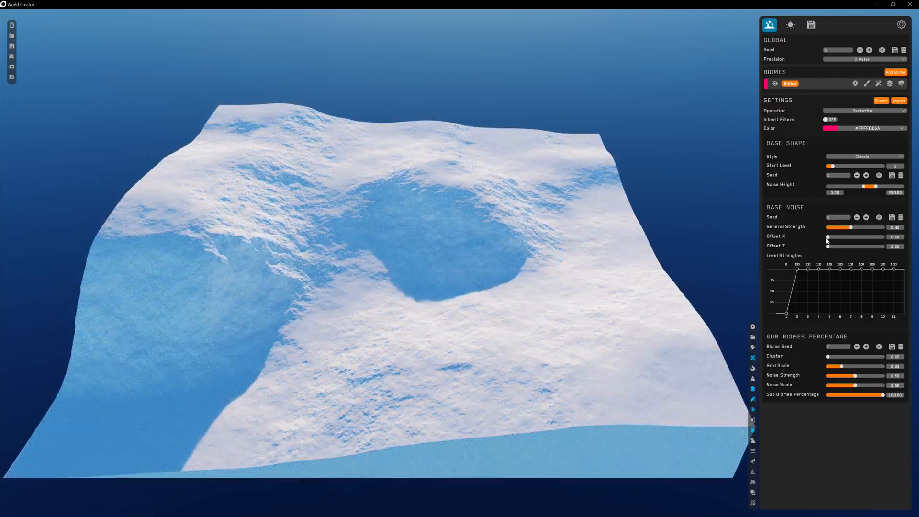
left_click_drag(827, 238, 837, 238)
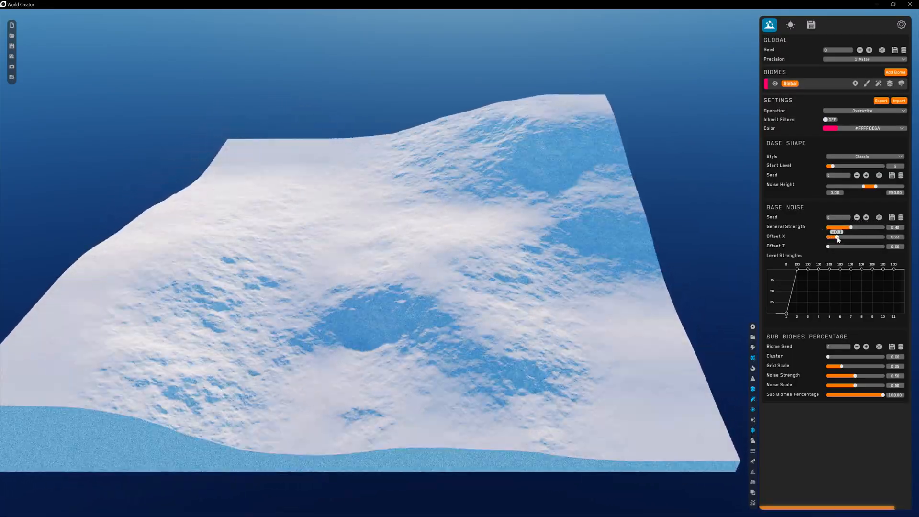
left_click_drag(827, 245, 843, 245)
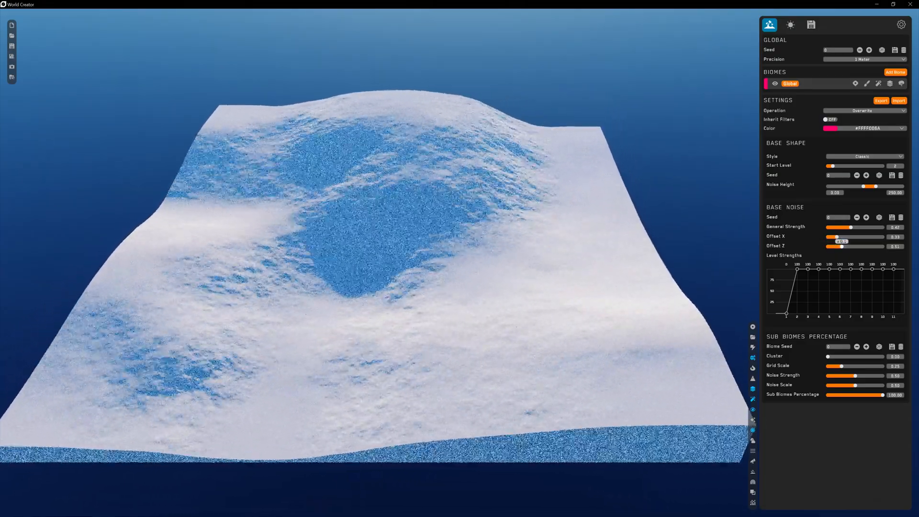
left_click_drag(836, 246, 843, 246)
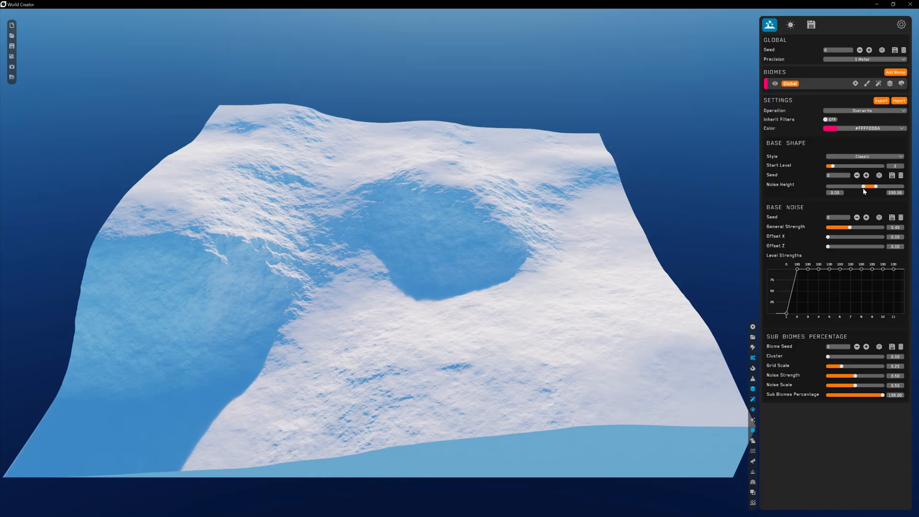
Adjust the base shape noise height range and shift the noise offsets to 0.33 X, 0.53 Z
left_click_drag(861, 186, 871, 186)
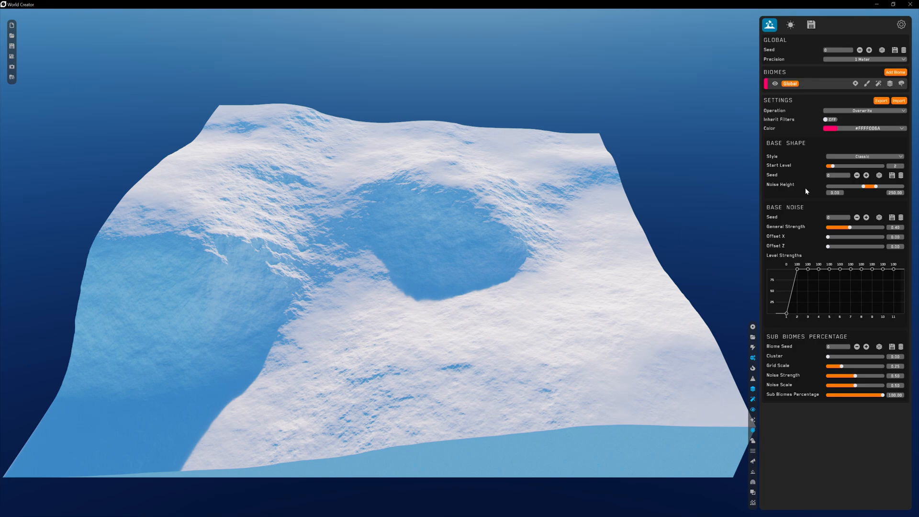
left_click_drag(827, 245, 862, 246)
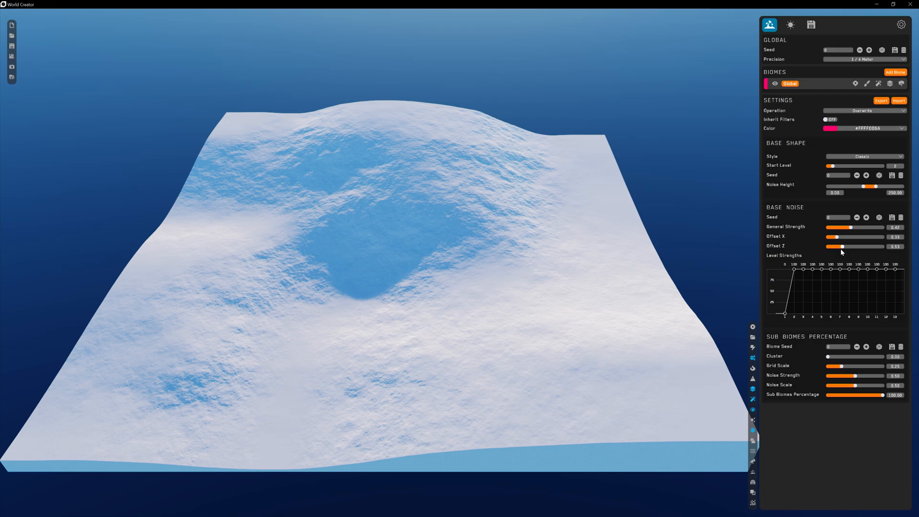
mouse_move(780, 272)
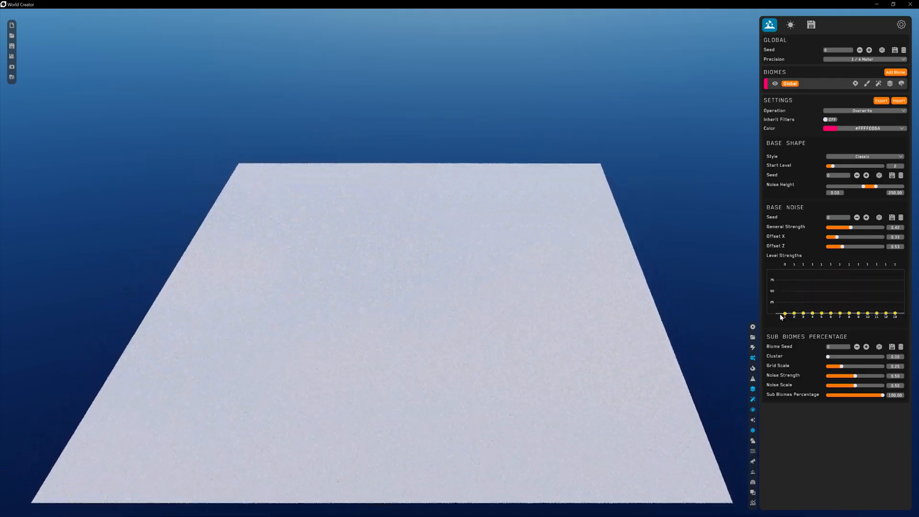
Redraw the Level Strengths graph with peaks in the lower and middle levels and full-strength upper levels
left_click_drag(785, 314, 795, 301)
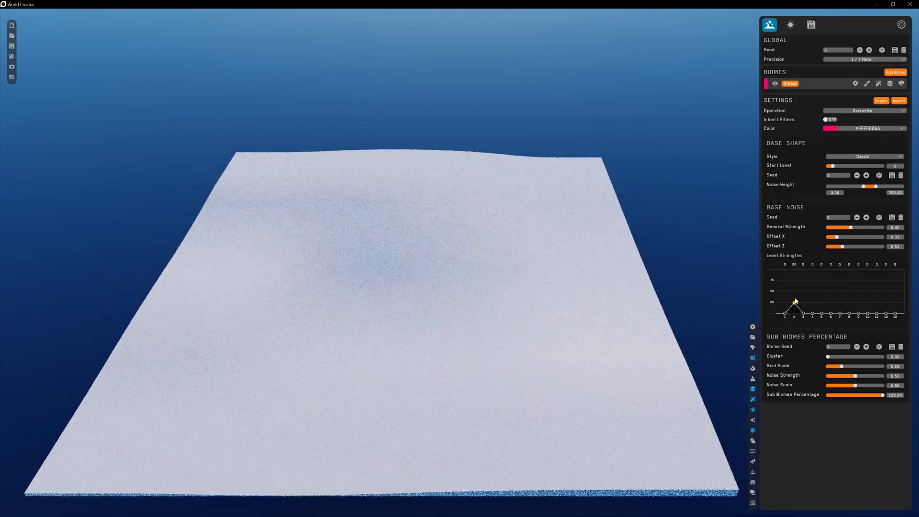
left_click_drag(795, 301, 796, 276)
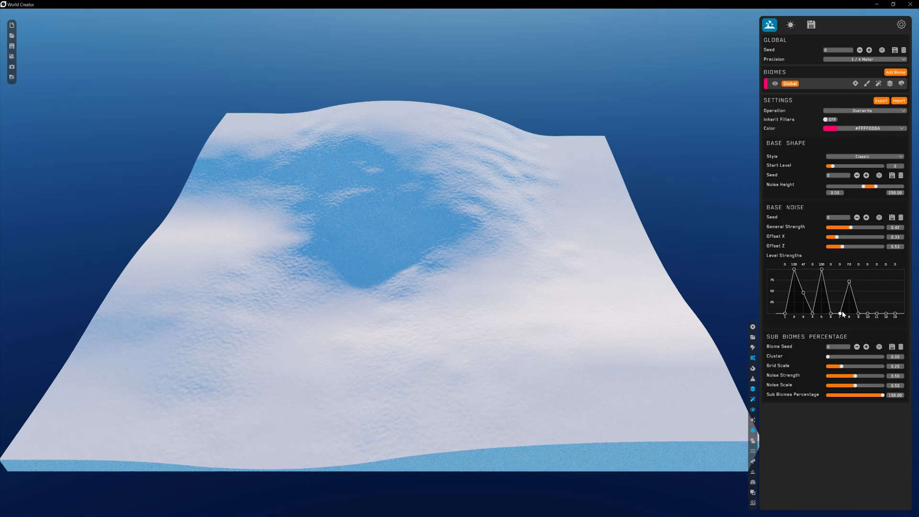
left_click_drag(861, 281, 850, 275)
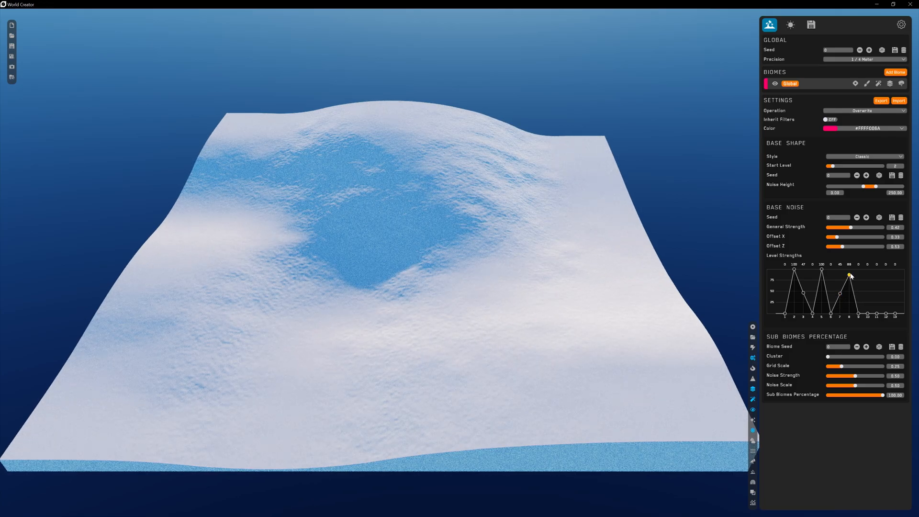
left_click_drag(849, 276, 870, 313)
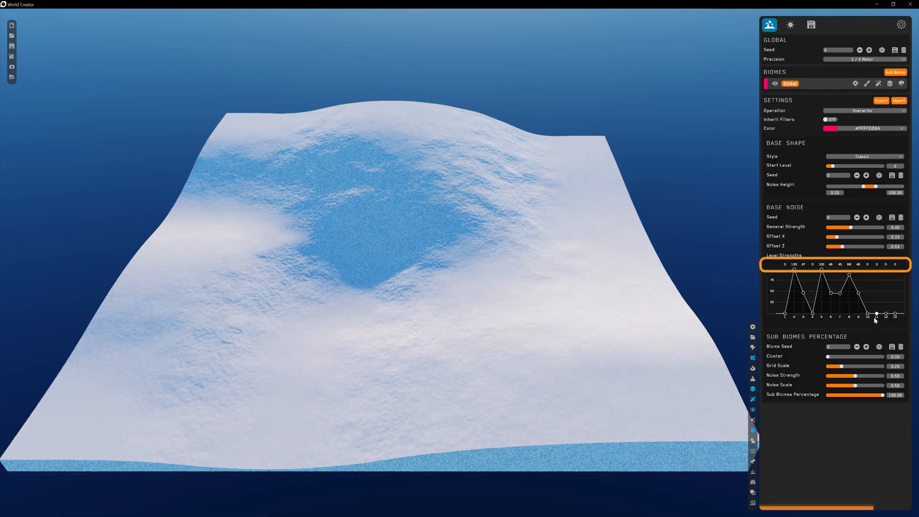
left_click_drag(876, 317, 876, 295)
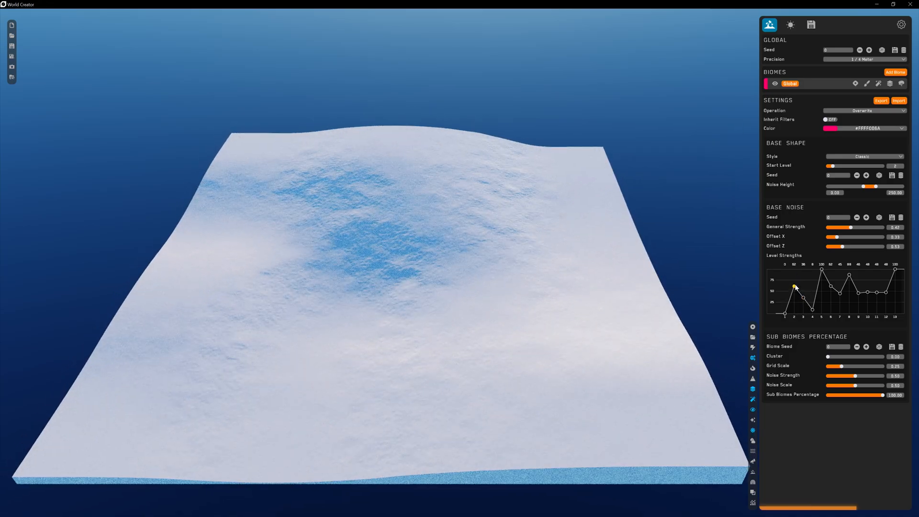
left_click_drag(795, 286, 812, 298)
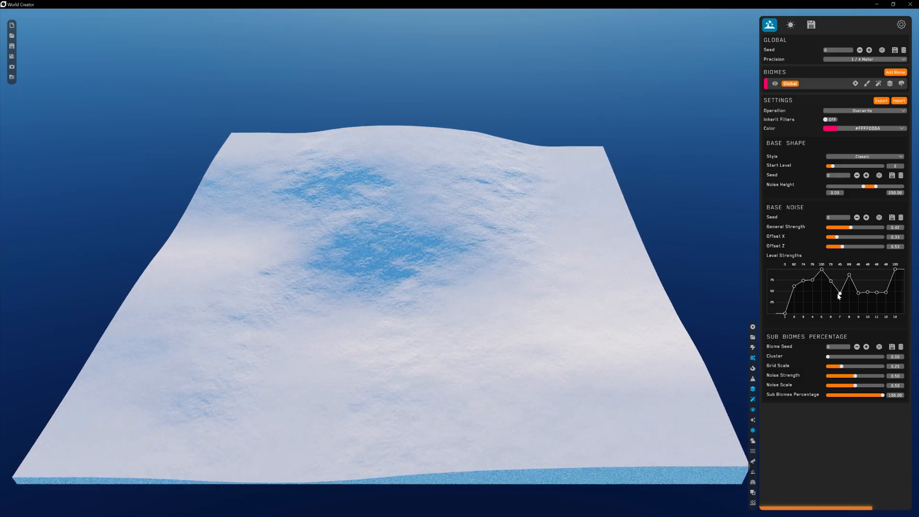
left_click_drag(839, 296, 849, 280)
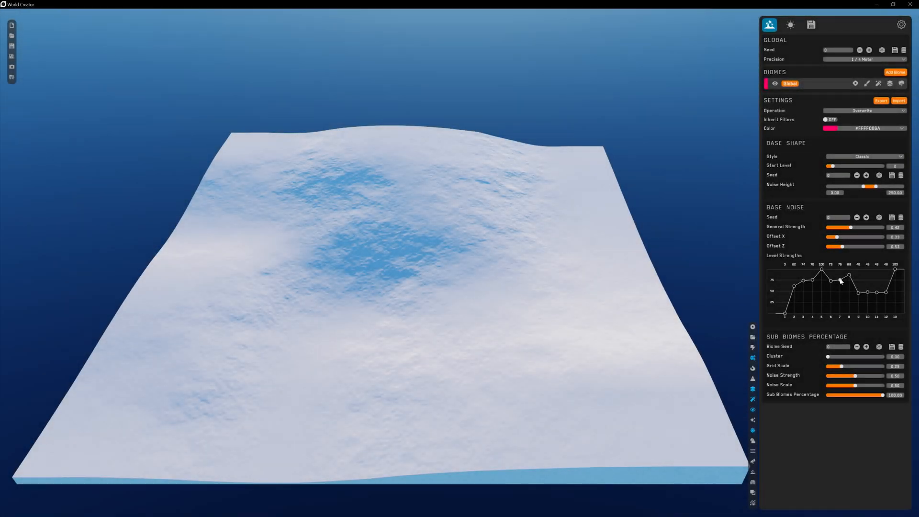